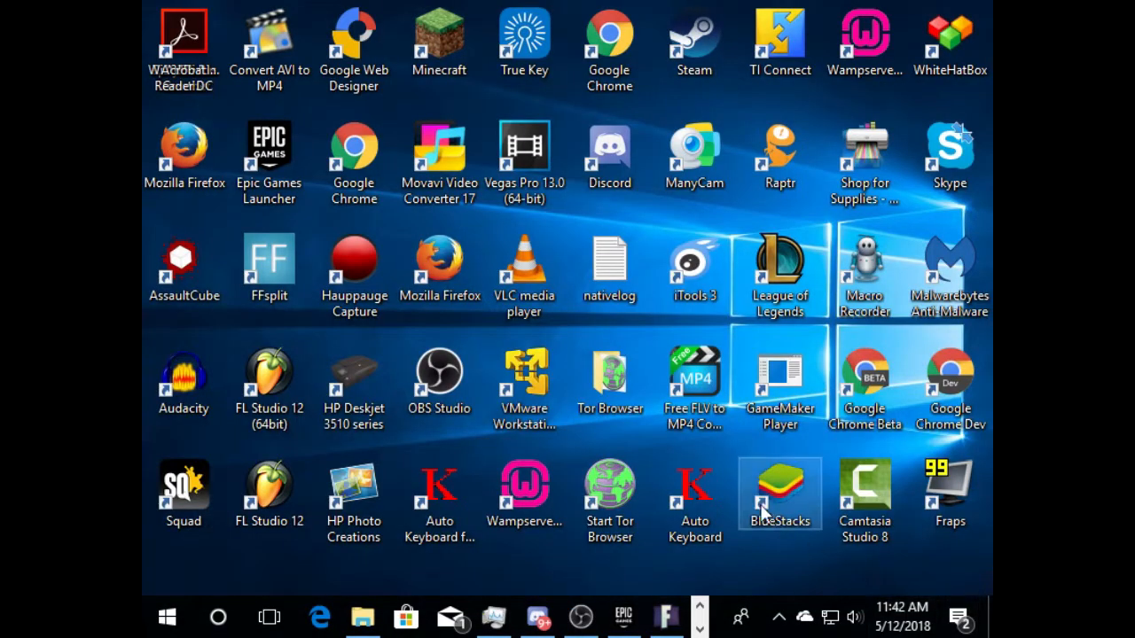
{"action": "mouse_move", "coordinate": [779, 494]}
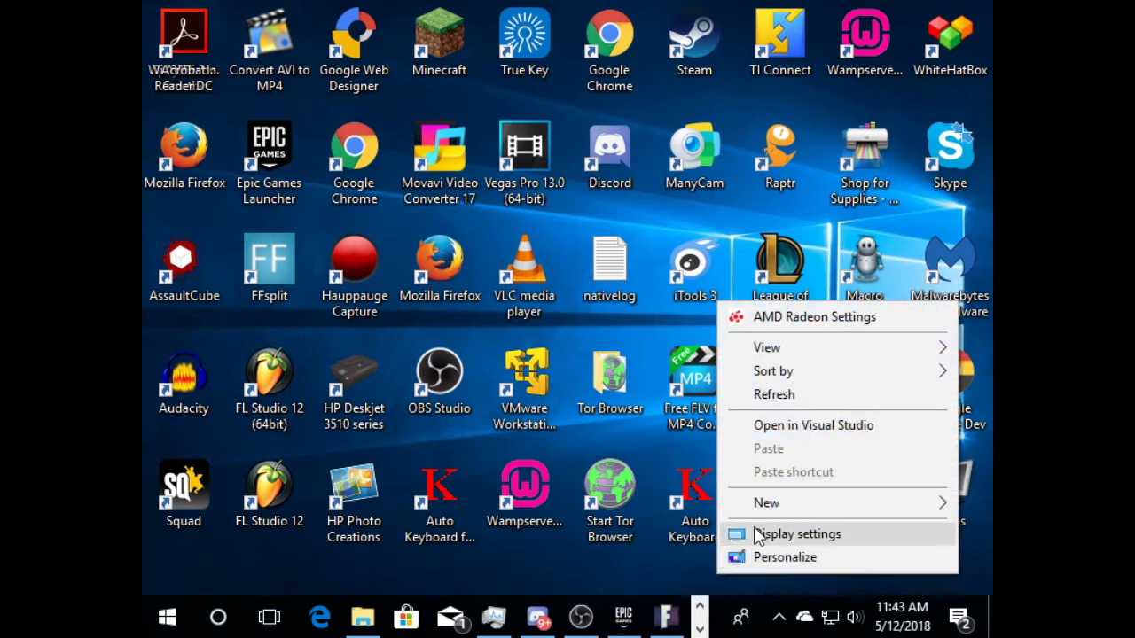
Set the Windows display resolution to 800 × 600 from the Resolution list.
{"action": "left_click", "coordinate": [796, 534]}
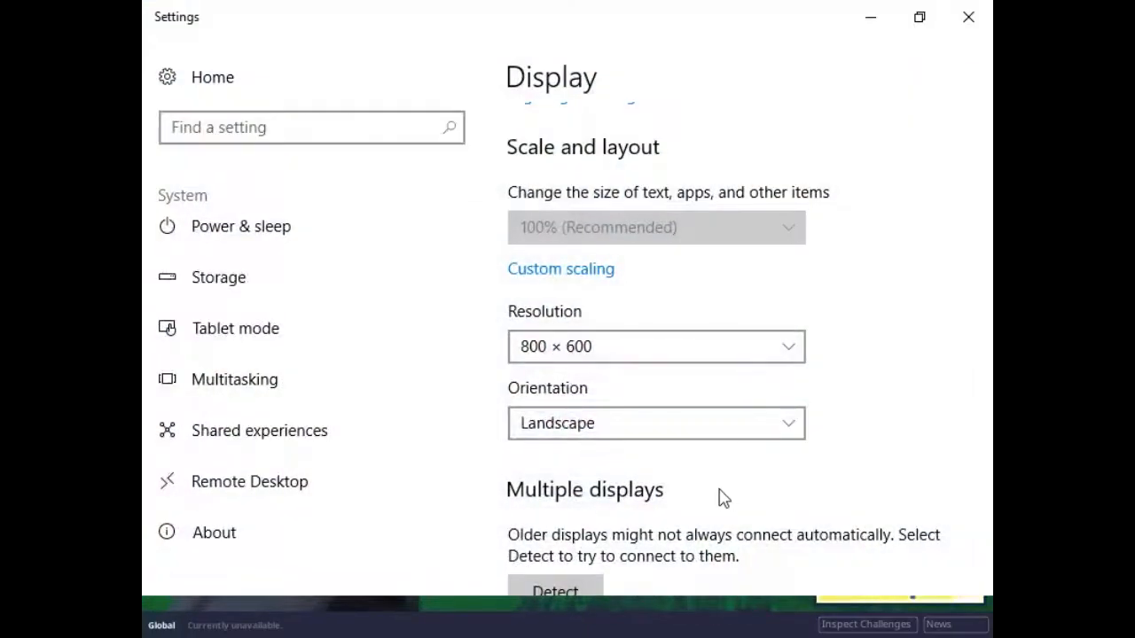
{"action": "scroll", "scroll_direction": "up", "scroll_amount": 3}
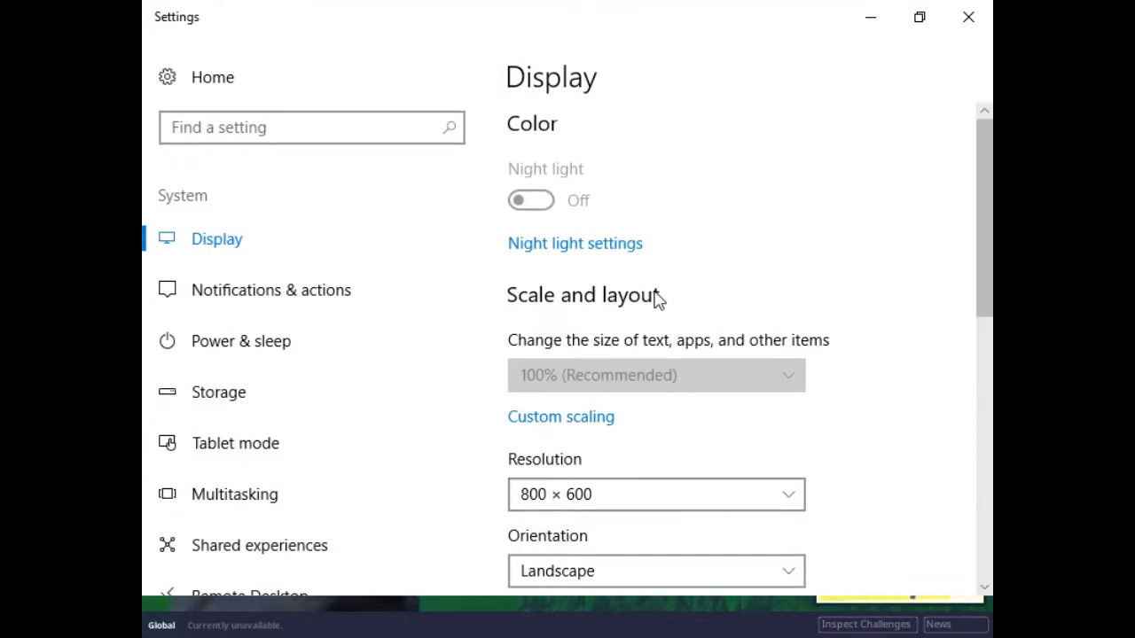
{"action": "scroll", "scroll_direction": "down", "scroll_amount": 3}
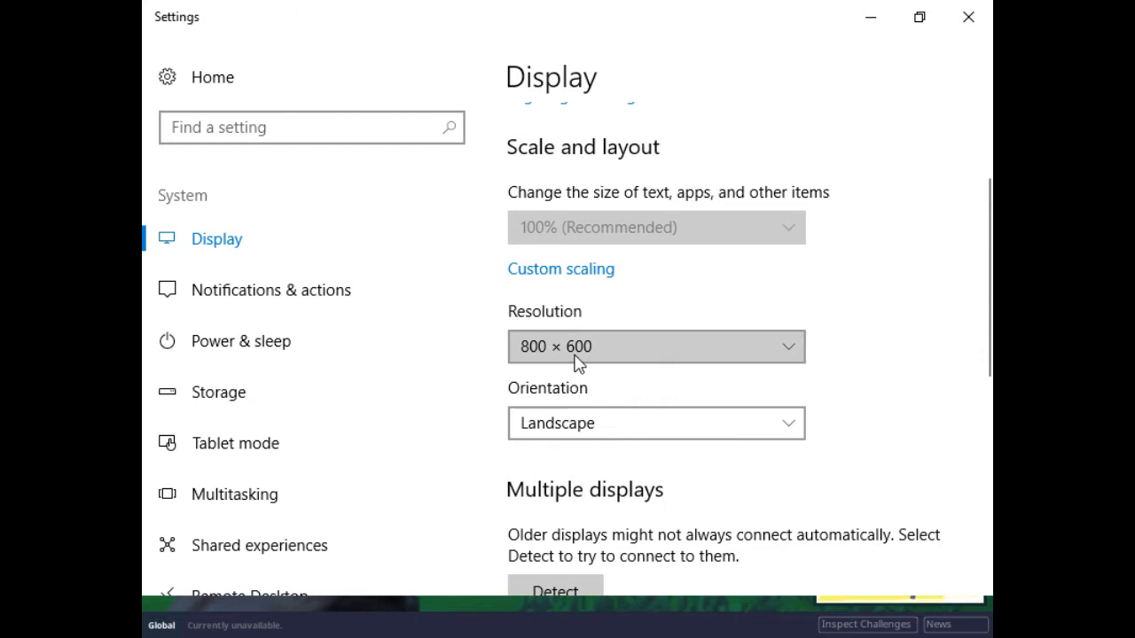
{"action": "left_click", "coordinate": [654, 346]}
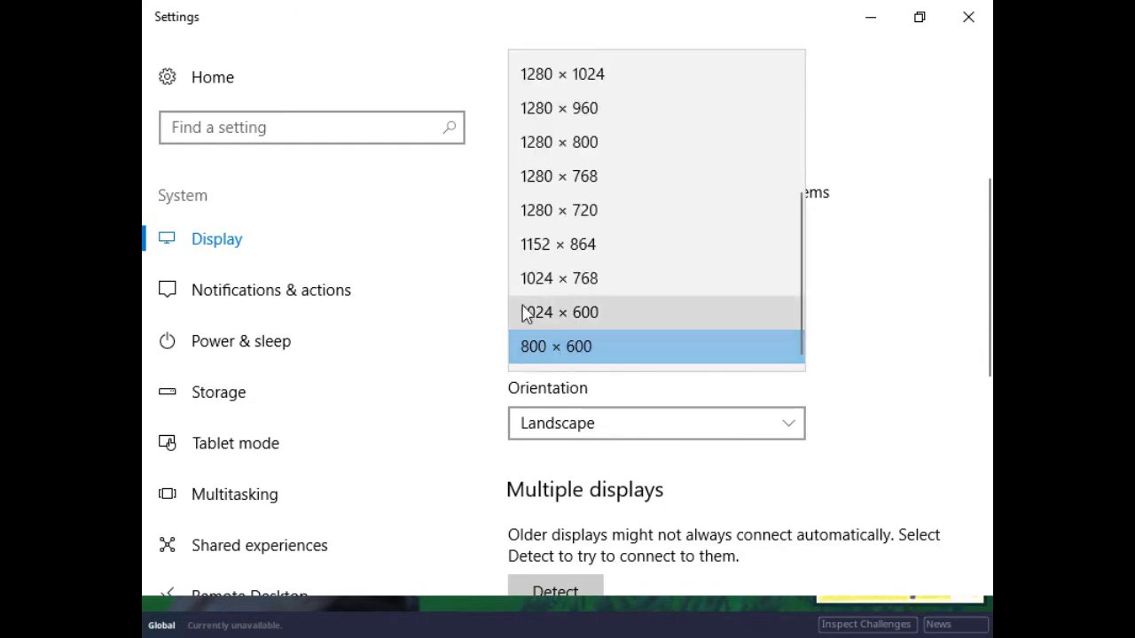
{"action": "mouse_move", "coordinate": [542, 245]}
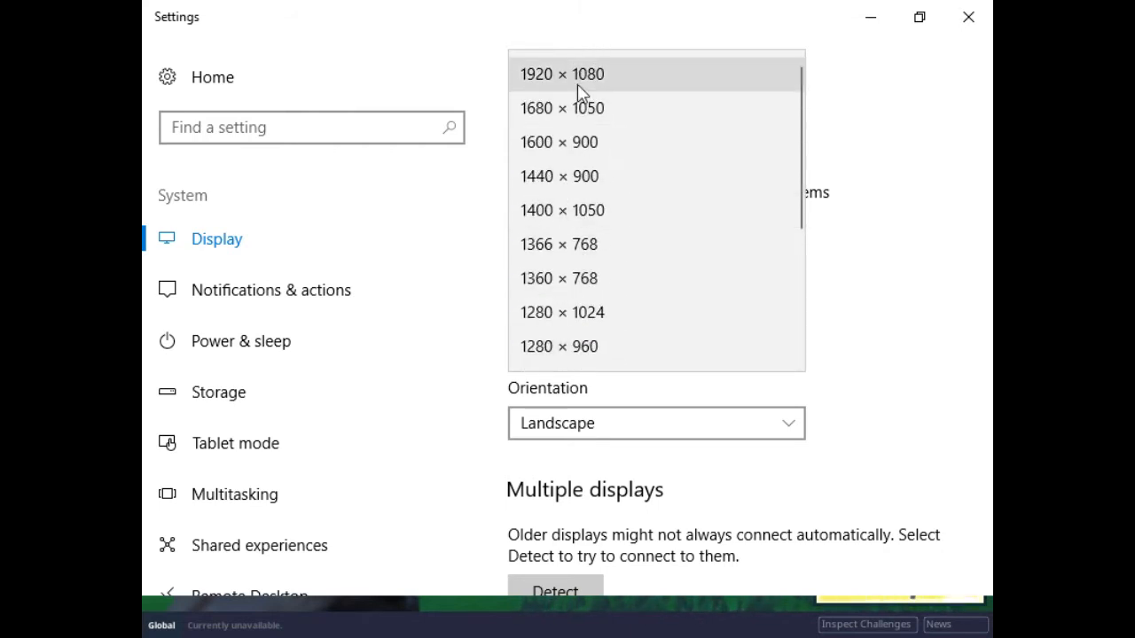
{"action": "scroll", "scroll_direction": "down", "scroll_amount": 3}
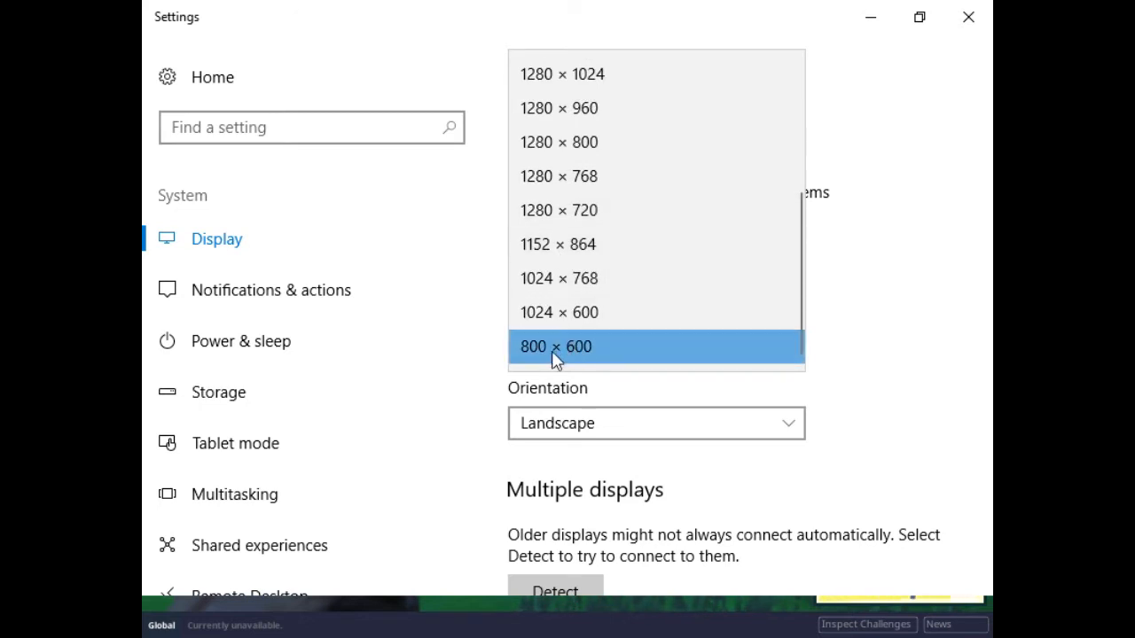
{"action": "left_click", "coordinate": [555, 347]}
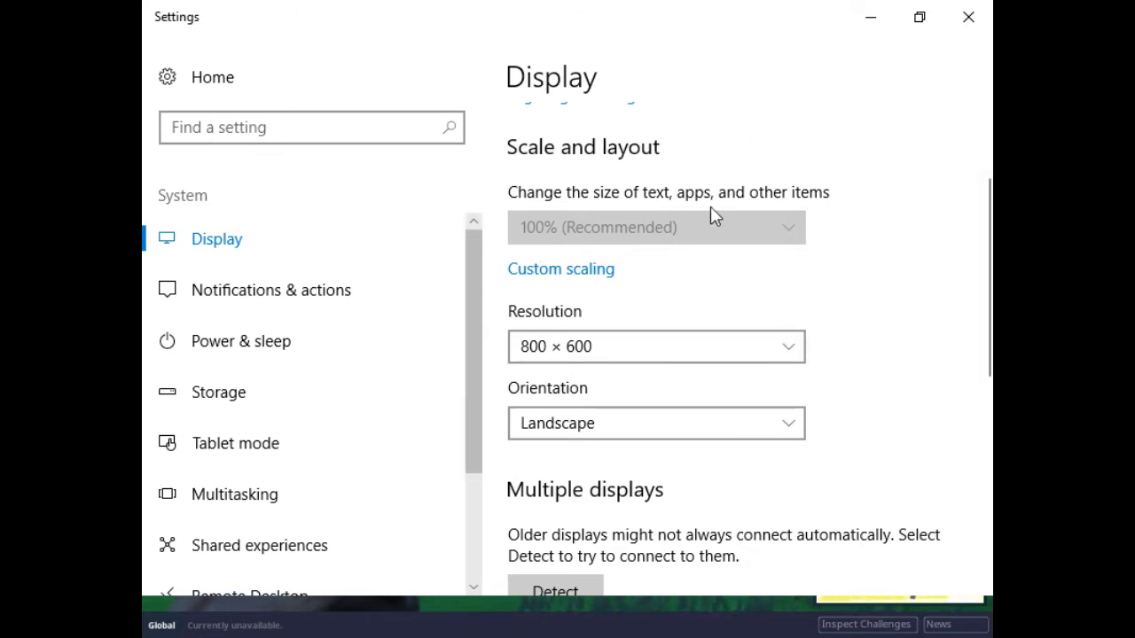
{"action": "mouse_move", "coordinate": [658, 316]}
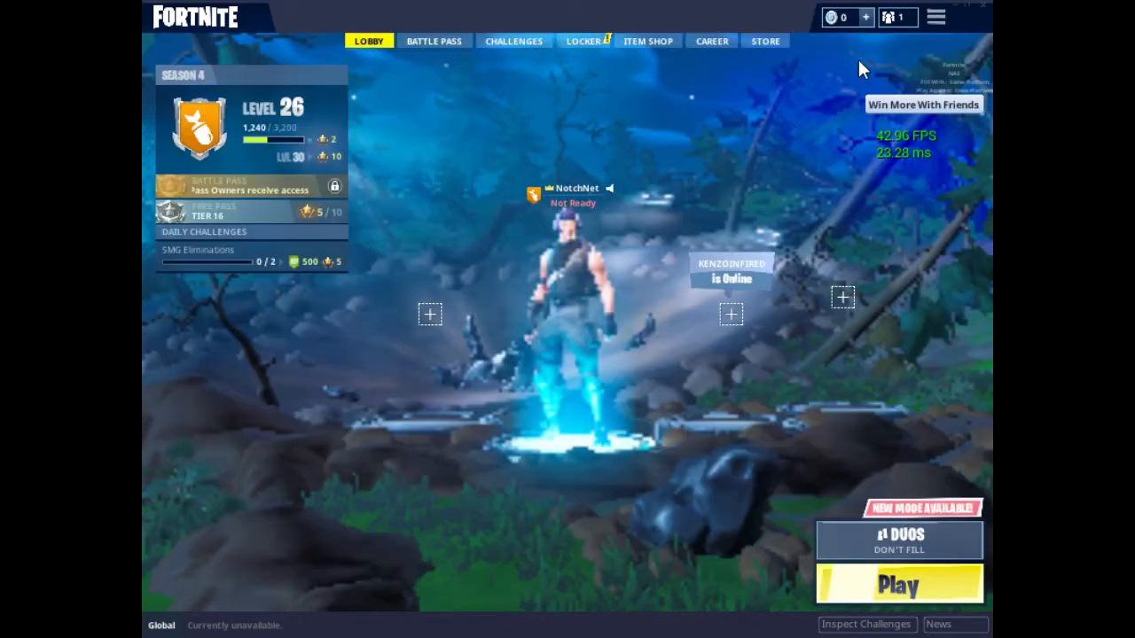
{"action": "mouse_move", "coordinate": [849, 95]}
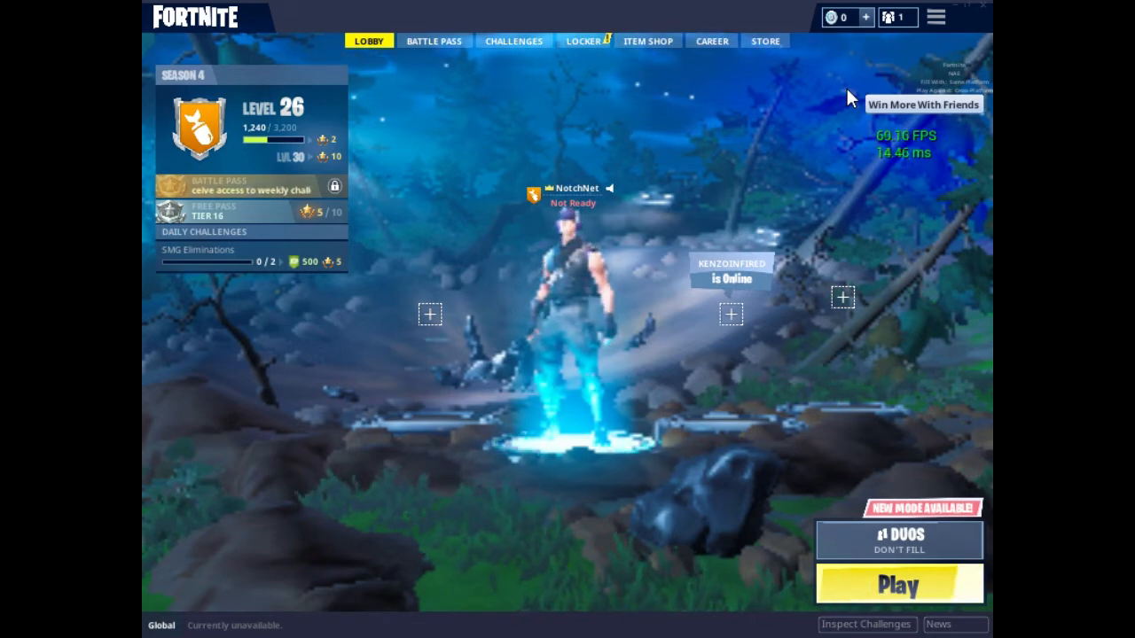
{"action": "mouse_move", "coordinate": [575, 301]}
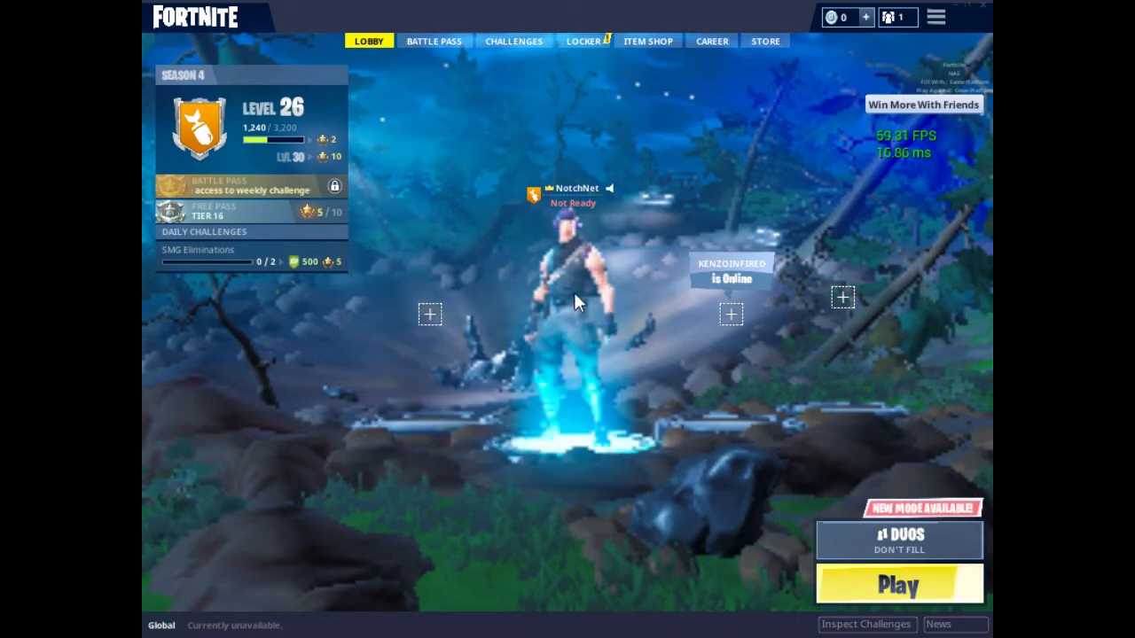
{"action": "mouse_move", "coordinate": [603, 312]}
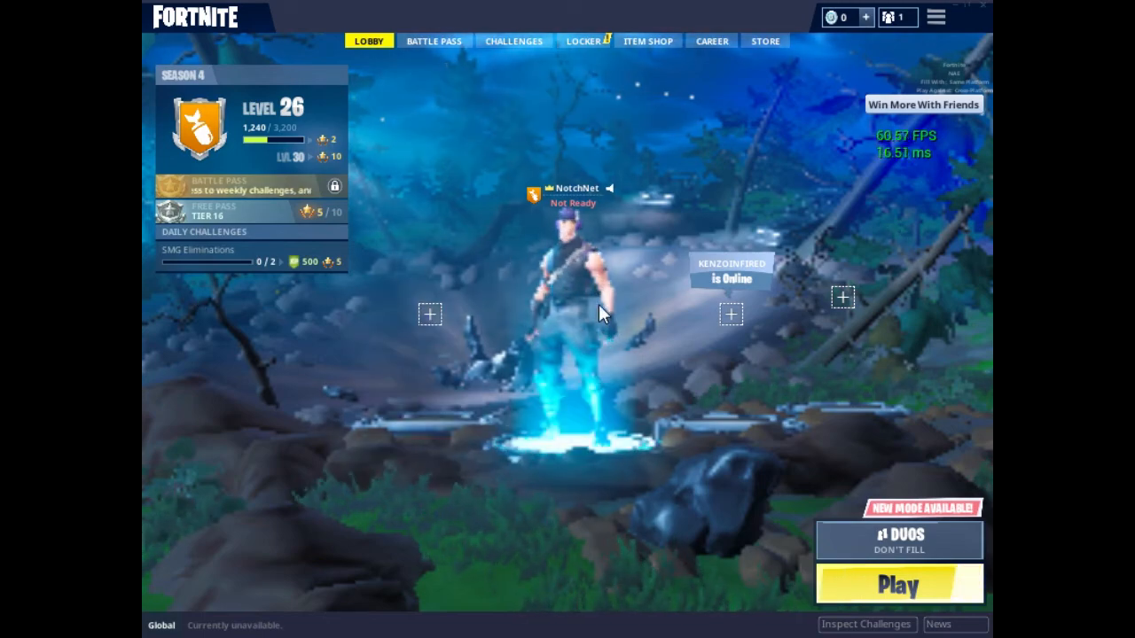
{"action": "mouse_move", "coordinate": [563, 271]}
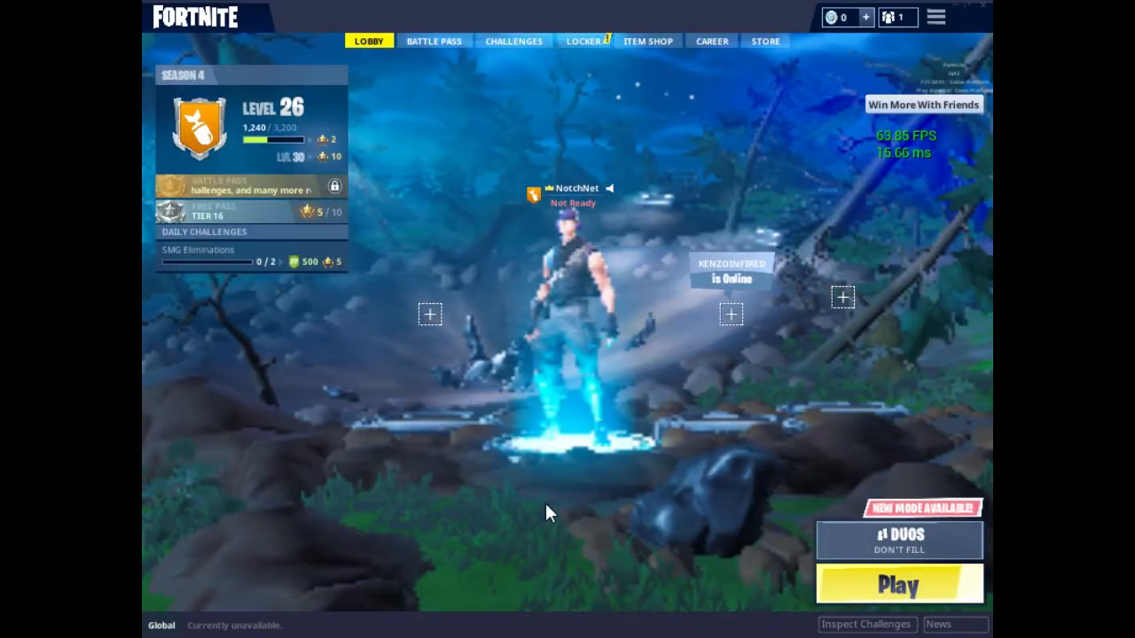
{"action": "mouse_move", "coordinate": [723, 538]}
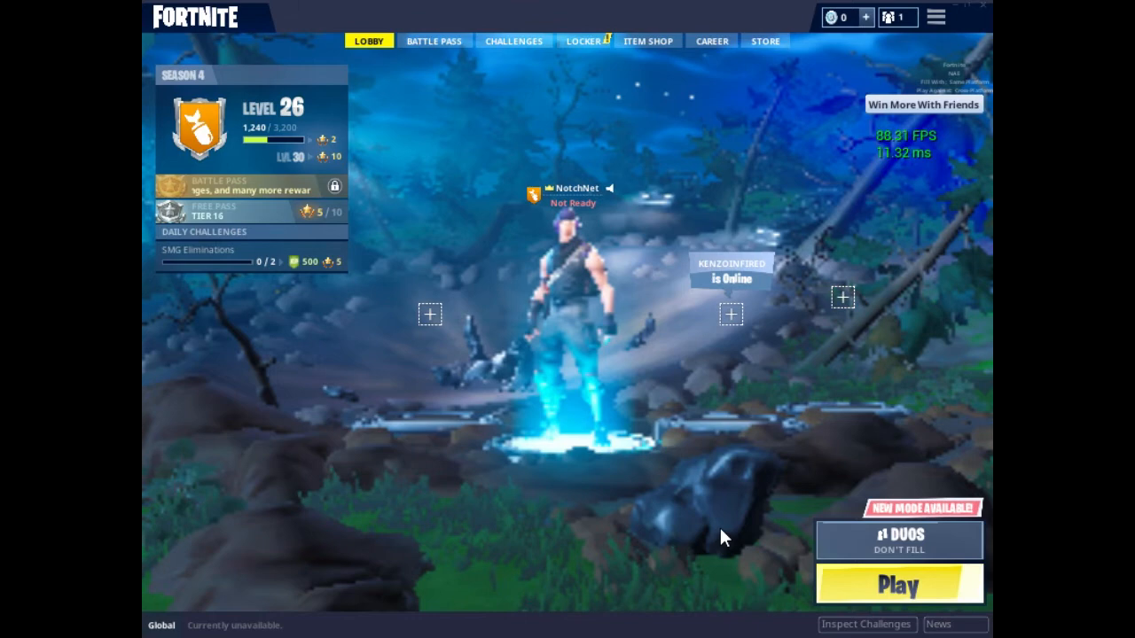
{"action": "mouse_move", "coordinate": [922, 213]}
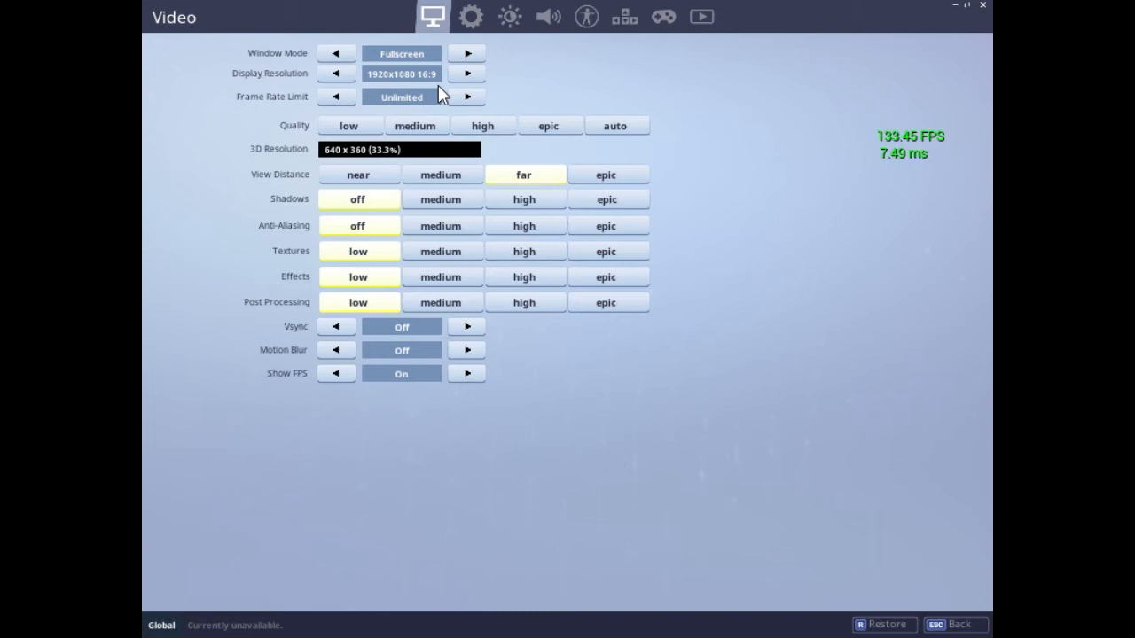
{"action": "mouse_move", "coordinate": [246, 94]}
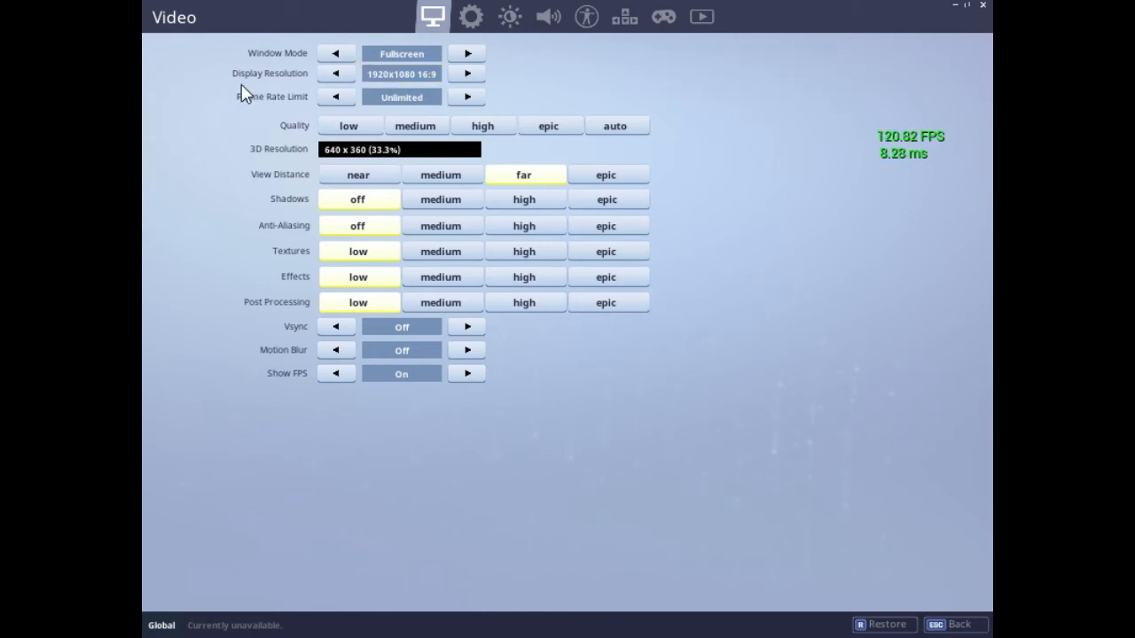
Review Fortnite's Display Resolution setting, still at 1920x1080 16:9, in Video settings.
{"action": "left_click", "coordinate": [415, 125]}
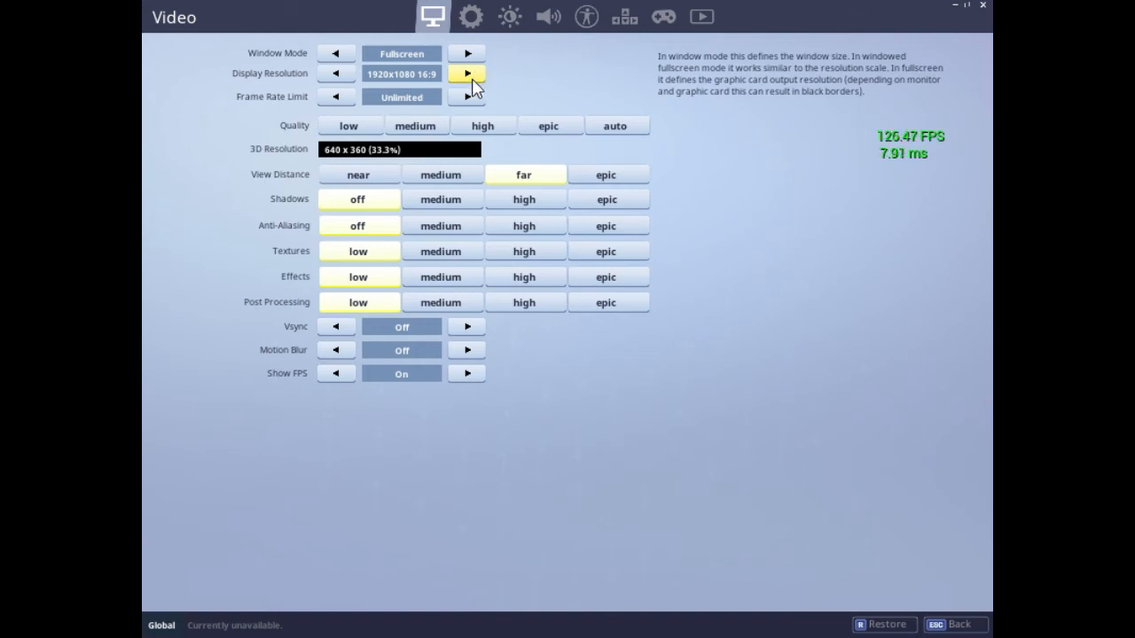
{"action": "mouse_move", "coordinate": [691, 216]}
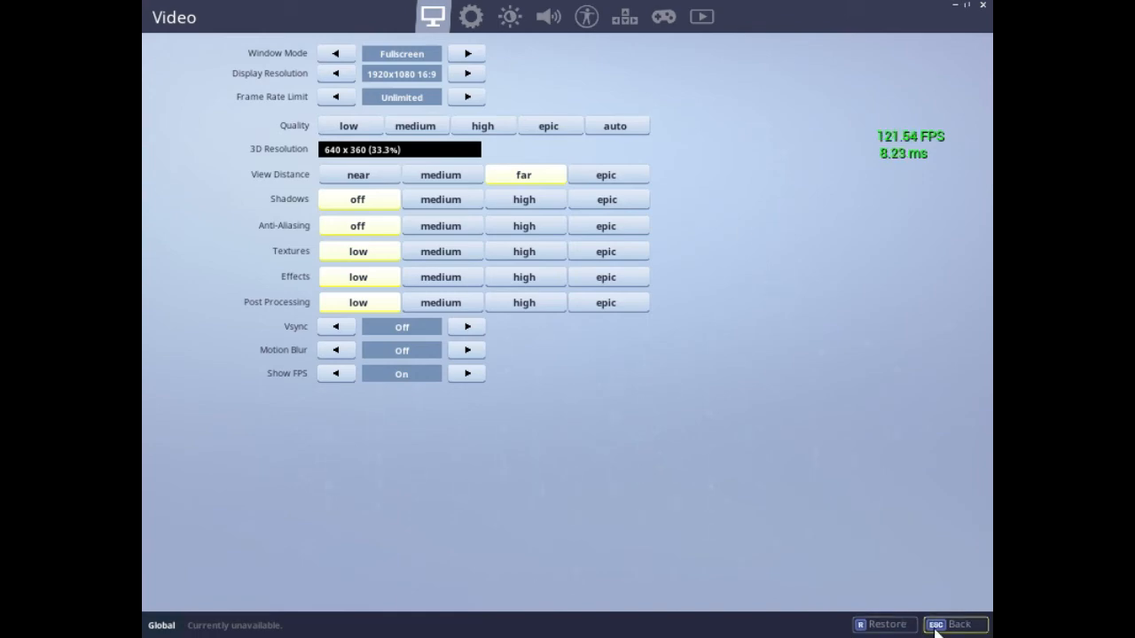
Exit the video settings with Back (Esc) to the Fortnite lobby.
{"action": "left_click", "coordinate": [955, 624]}
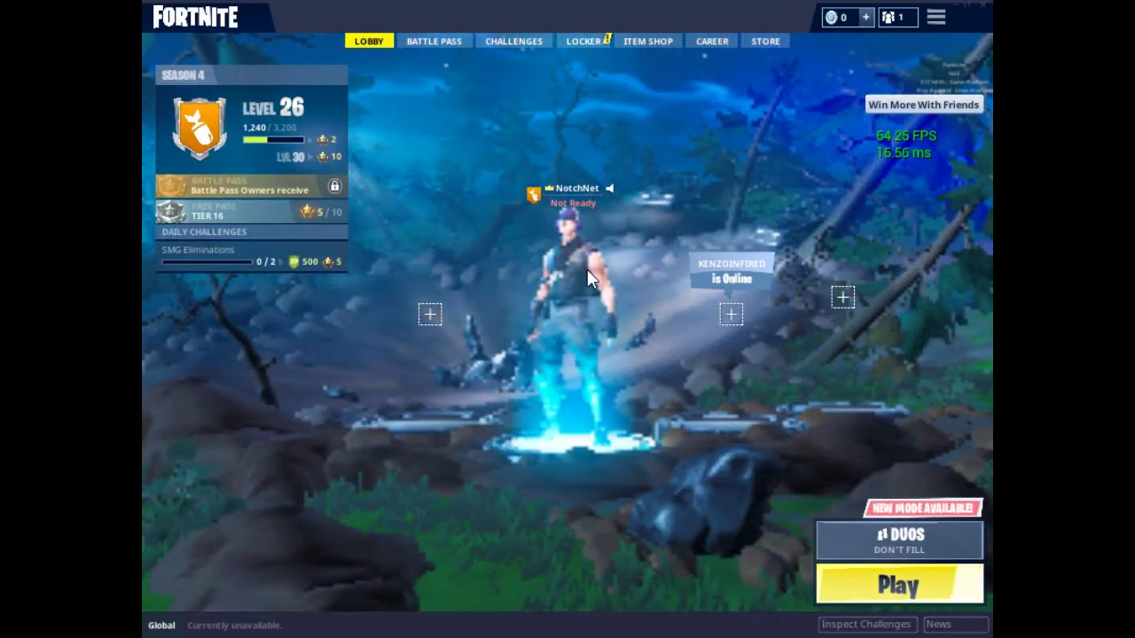
{"action": "mouse_move", "coordinate": [700, 246]}
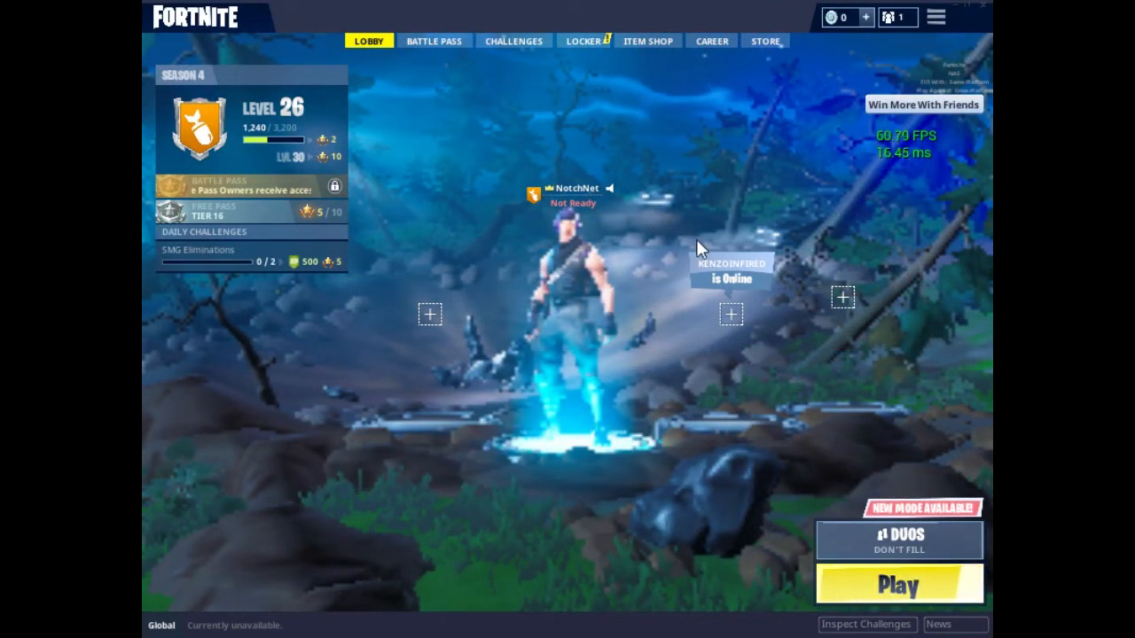
{"action": "mouse_move", "coordinate": [727, 142]}
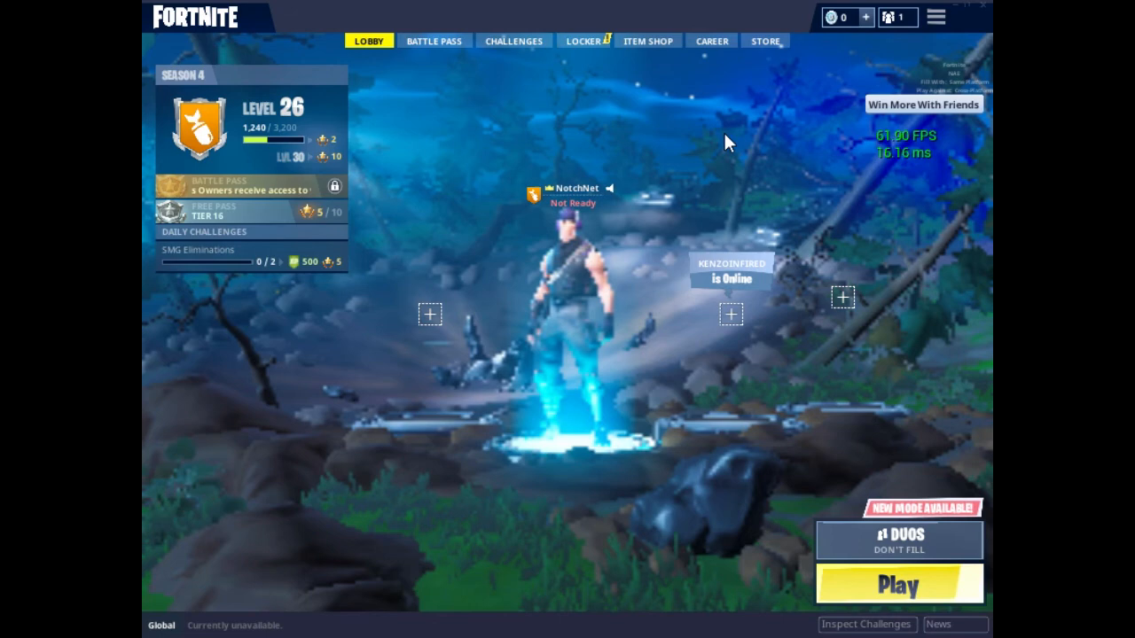